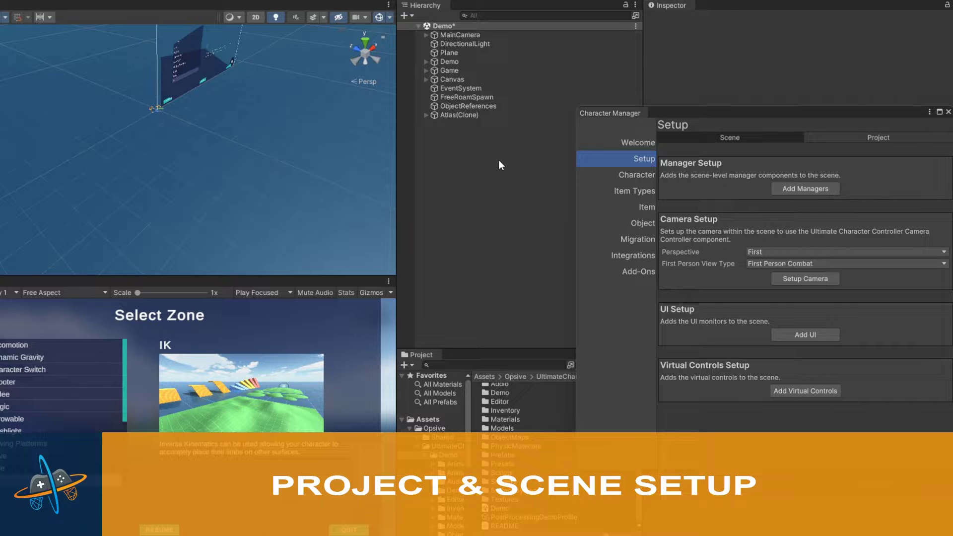
Review the Character Manager's Setup > Project options, then close the Character Manager window
left_click(878, 138)
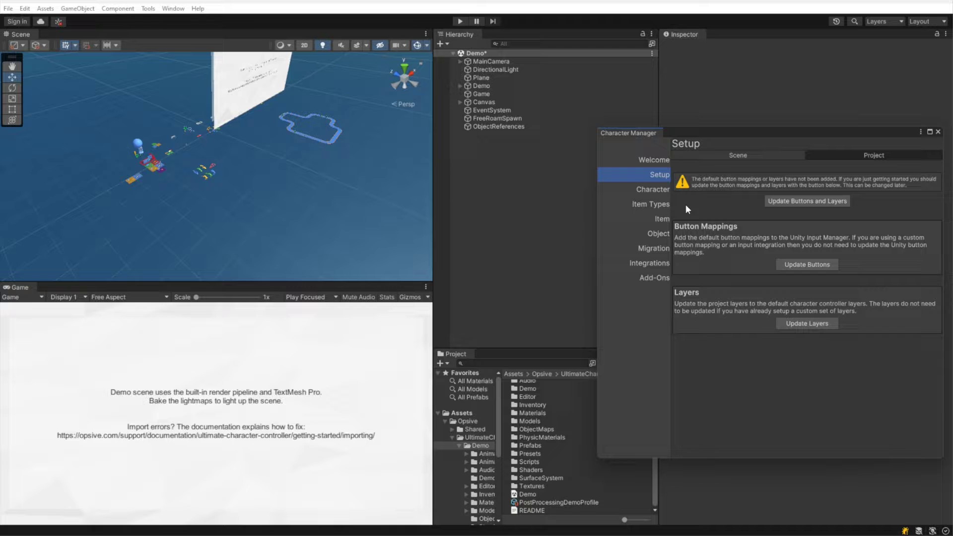
mouse_move(937, 140)
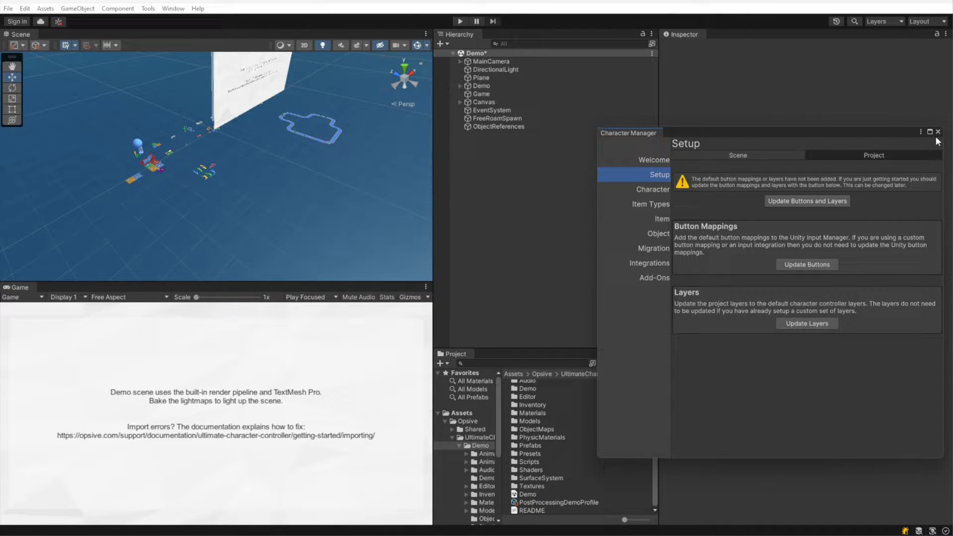
left_click(937, 132)
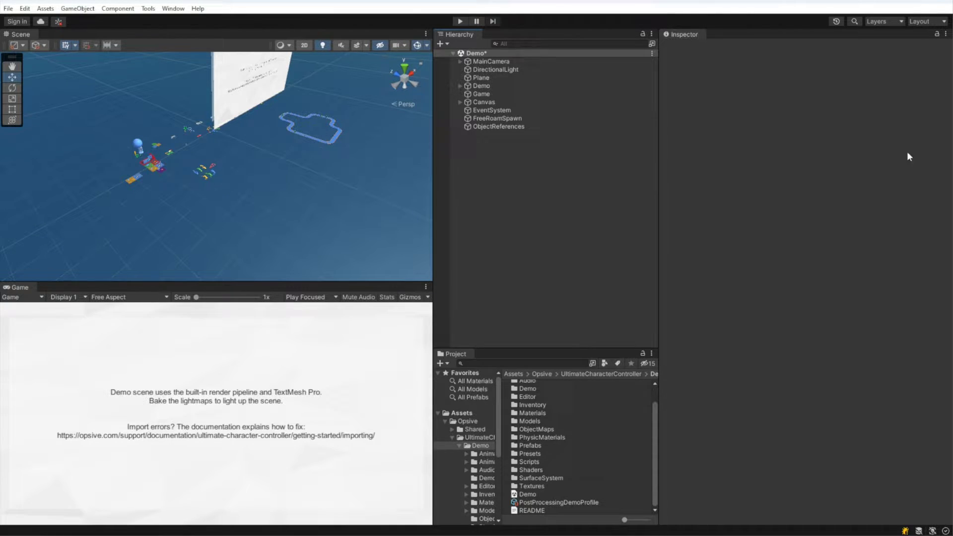
mouse_move(577, 231)
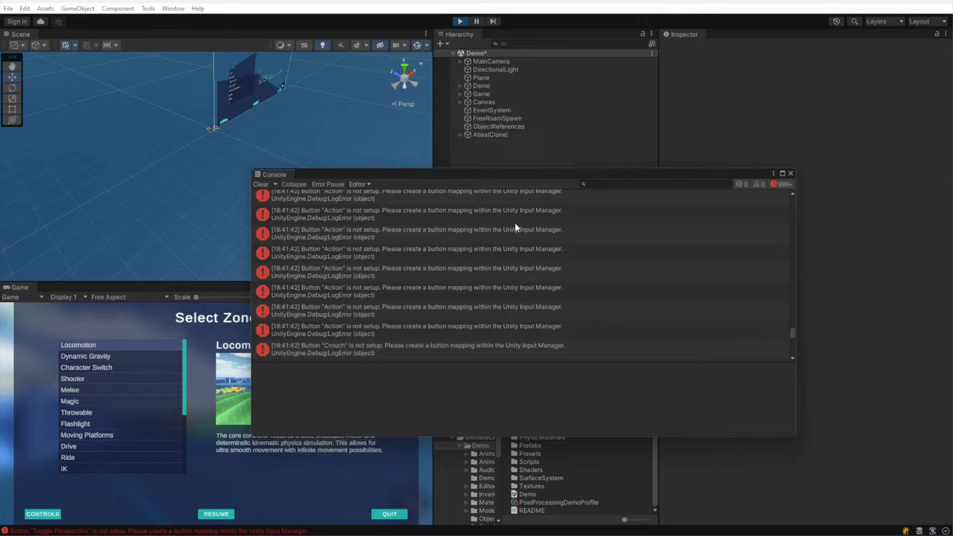
left_click(490, 134)
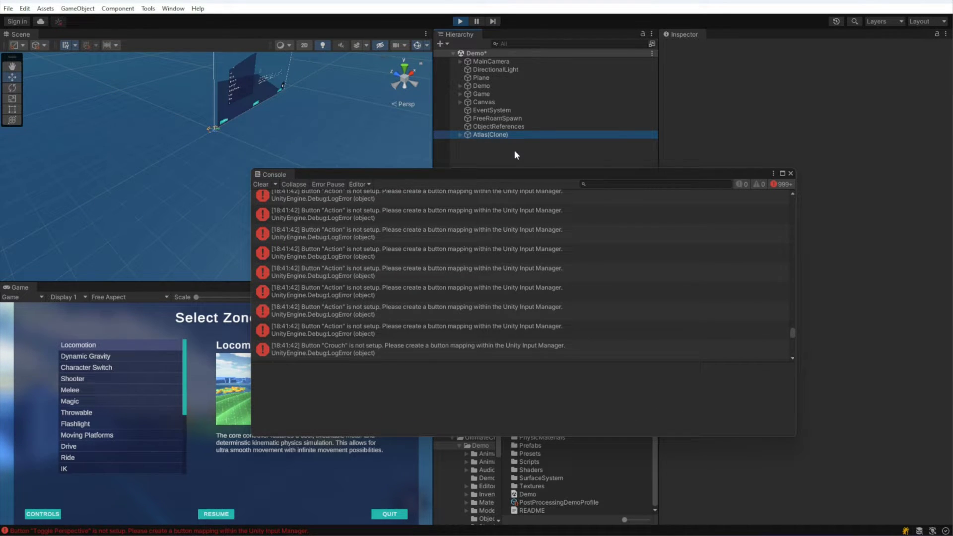
left_click(490, 134)
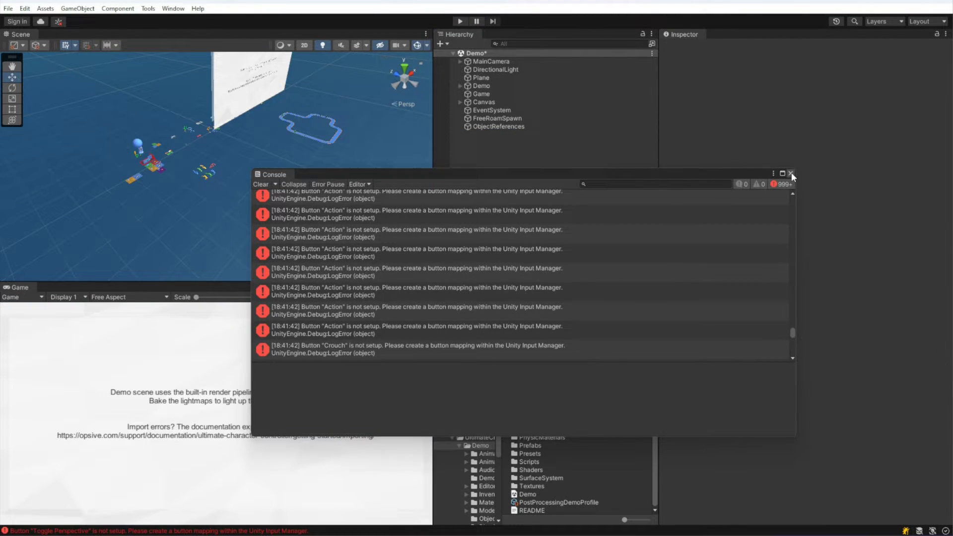
left_click(148, 7)
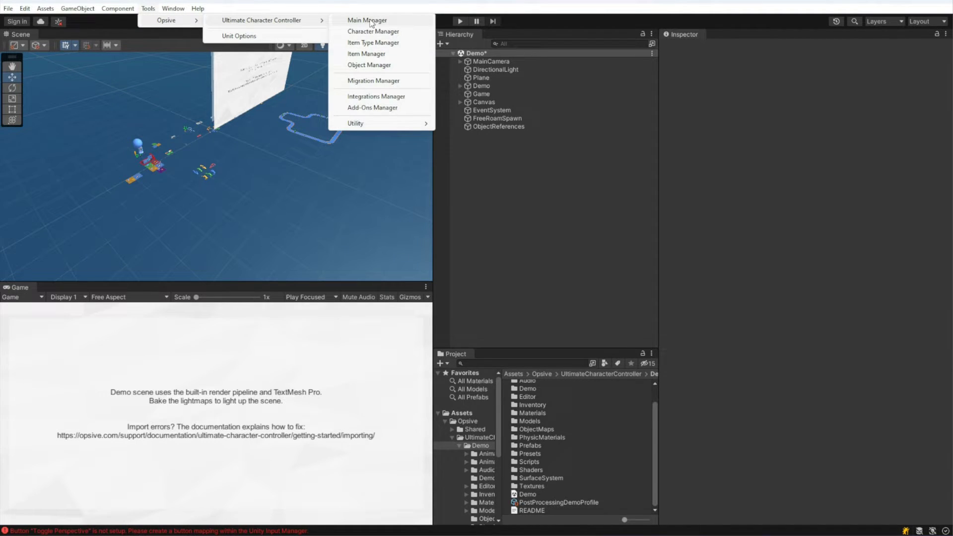
Install default button mappings and layers via Update Buttons and Layers, then test the demo's IK zone
left_click(366, 20)
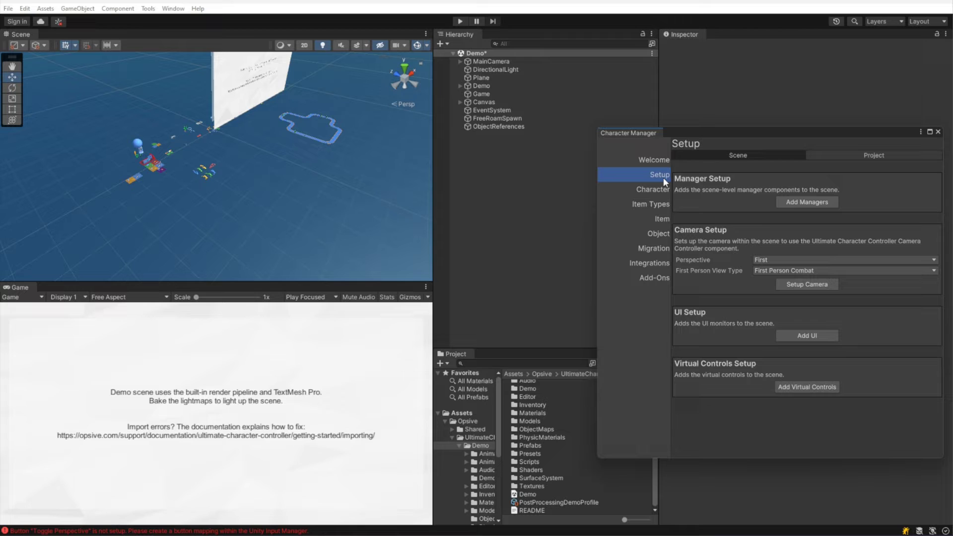
left_click(874, 155)
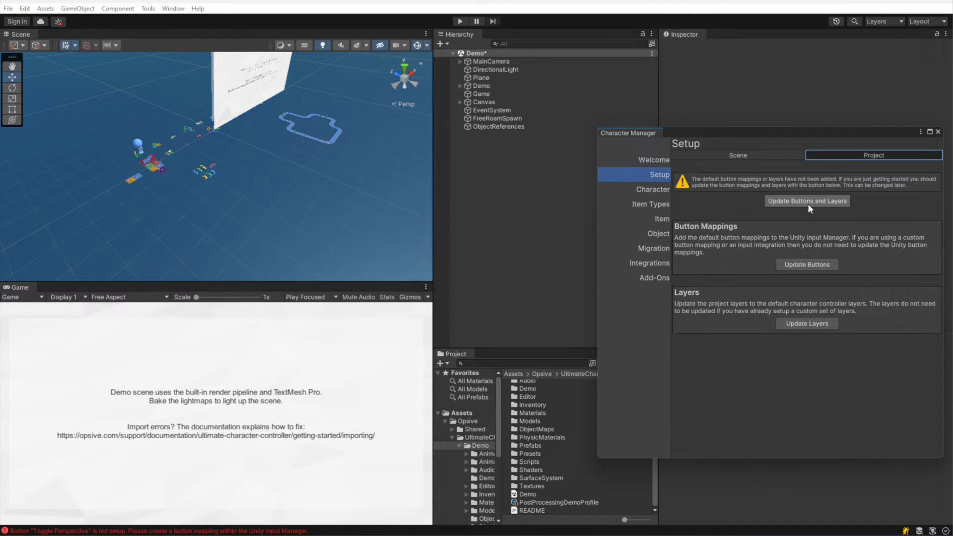
left_click(806, 201)
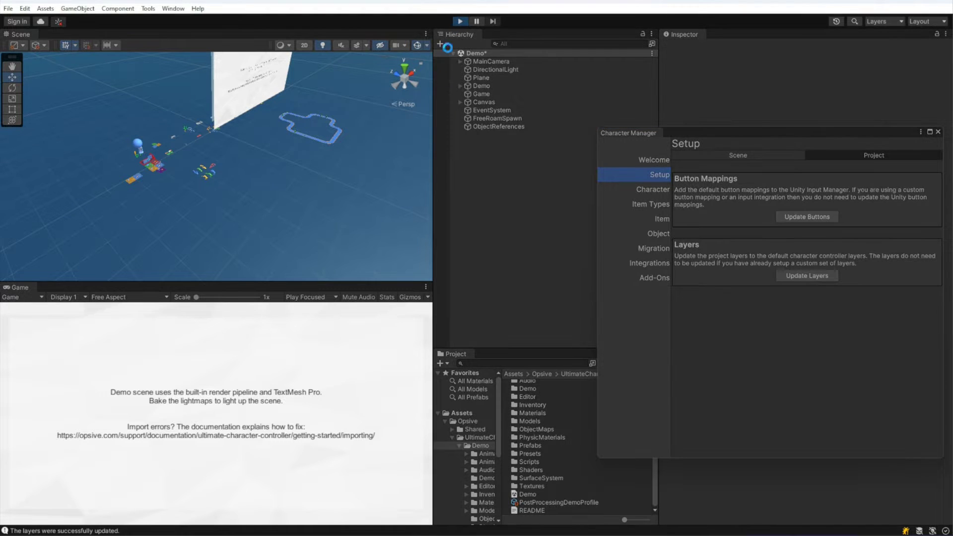
left_click(460, 21)
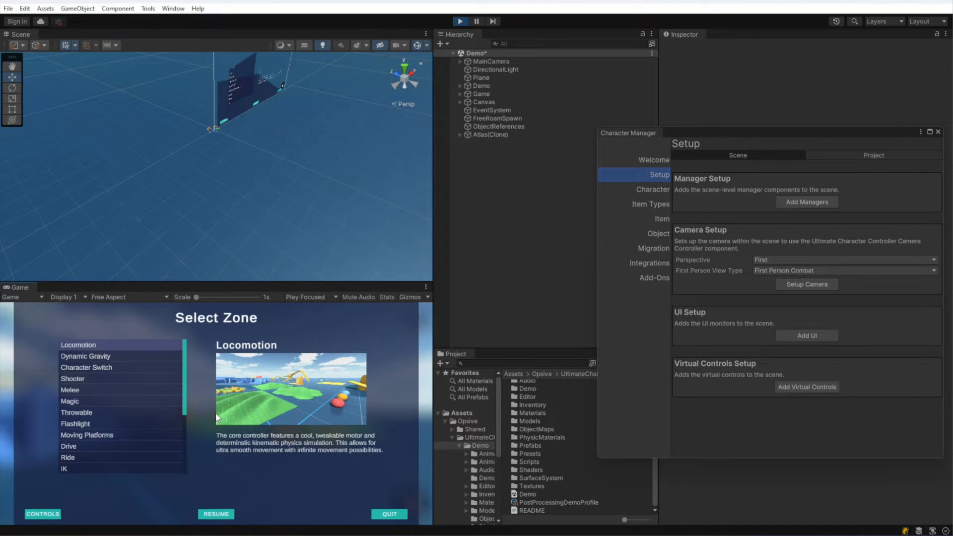
left_click(64, 468)
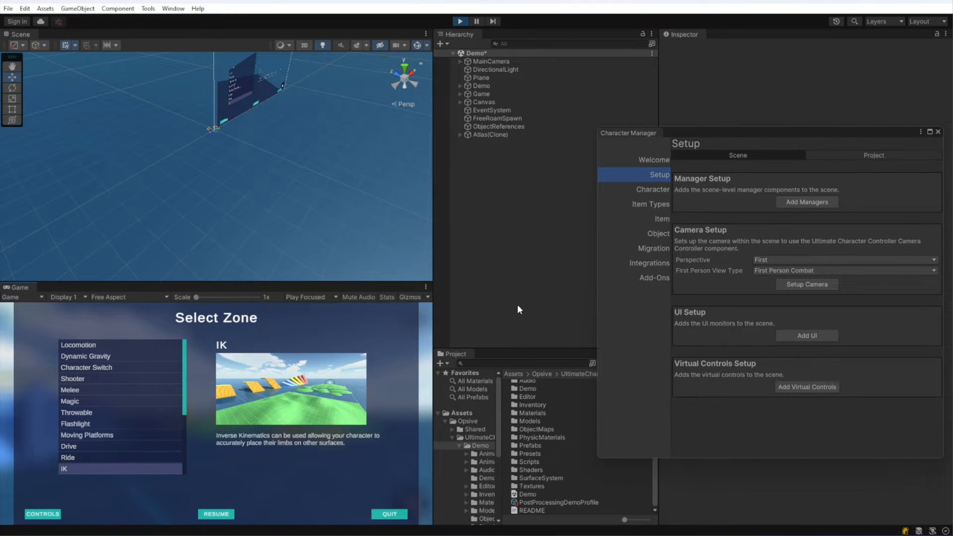
mouse_move(516, 297)
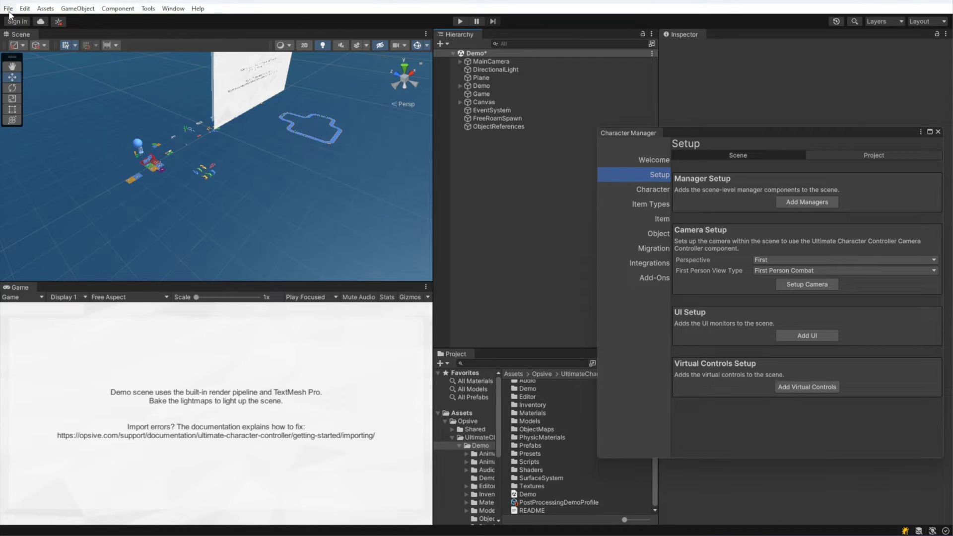
Create a Basic (Built-in) scene, add managers, set Perspective to Both, and select Main Camera
left_click(8, 8)
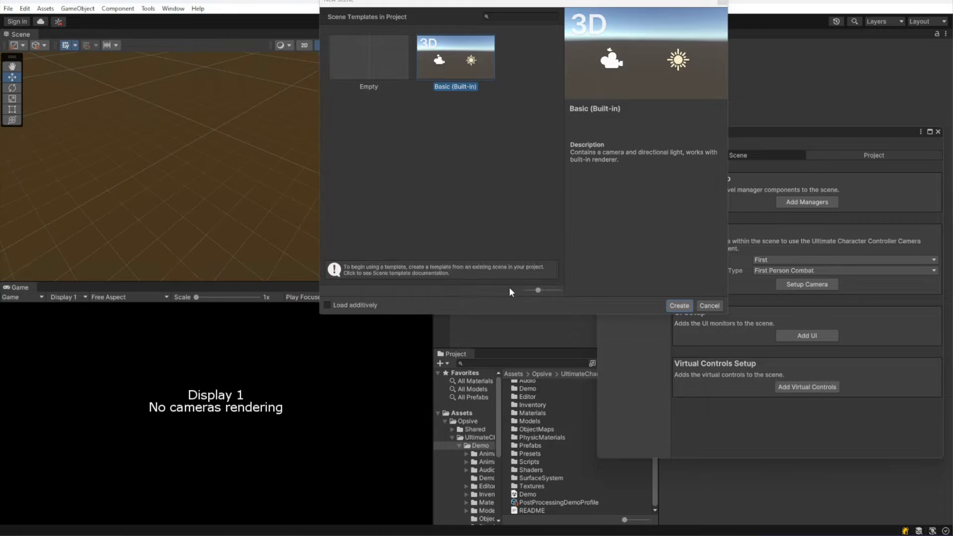
left_click(679, 305)
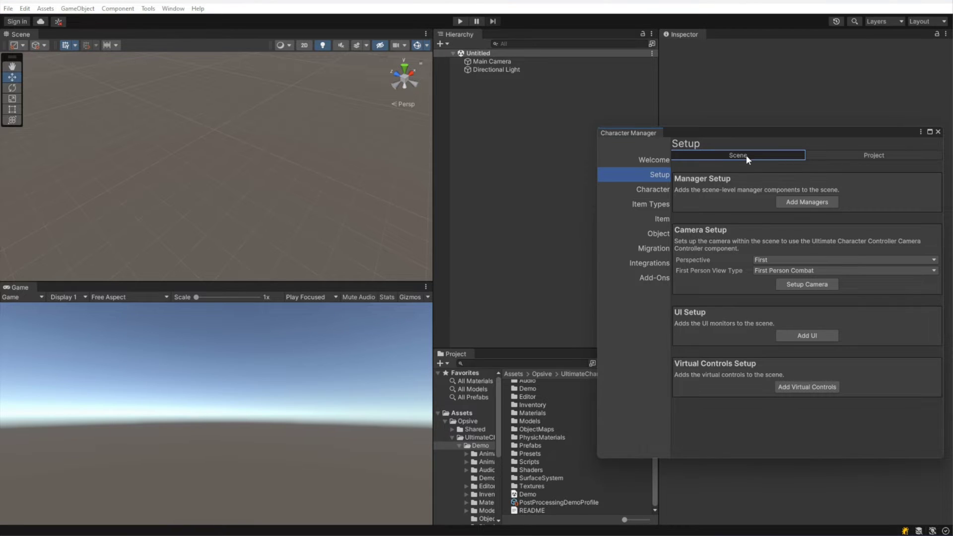
mouse_move(737, 195)
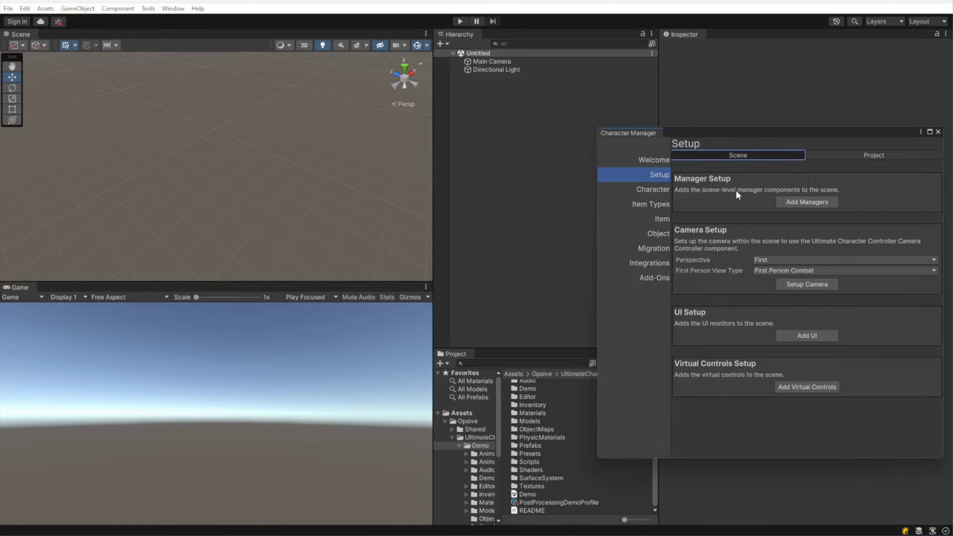
left_click(807, 202)
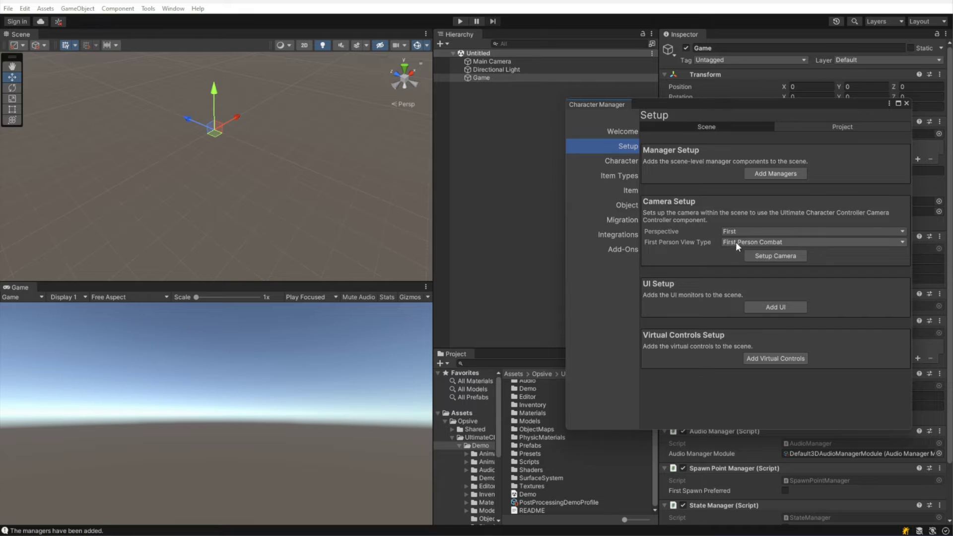
left_click(812, 231)
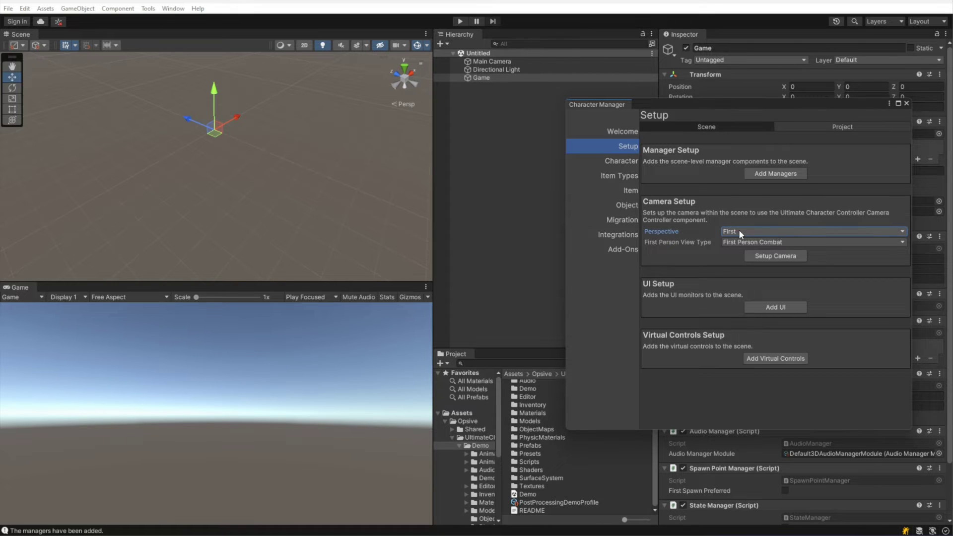
left_click(811, 231)
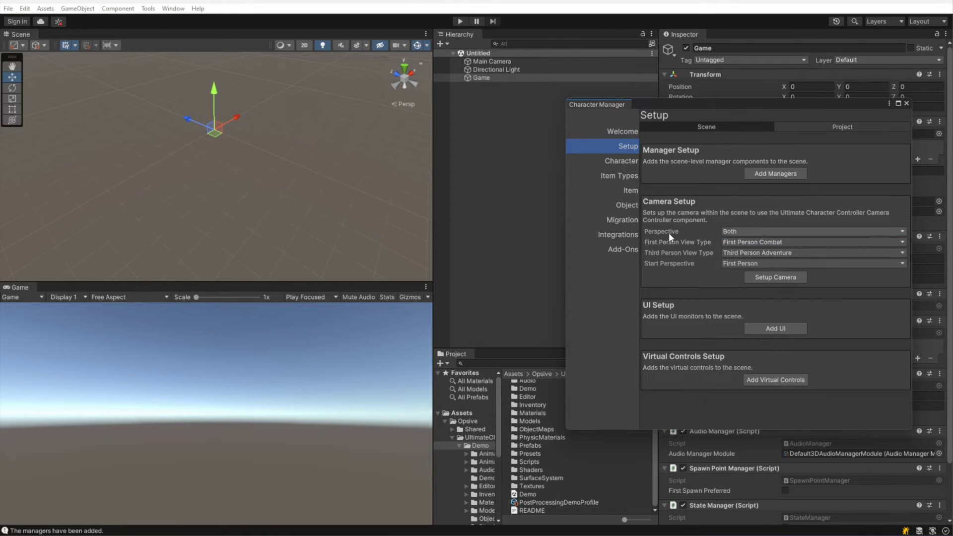
left_click(491, 62)
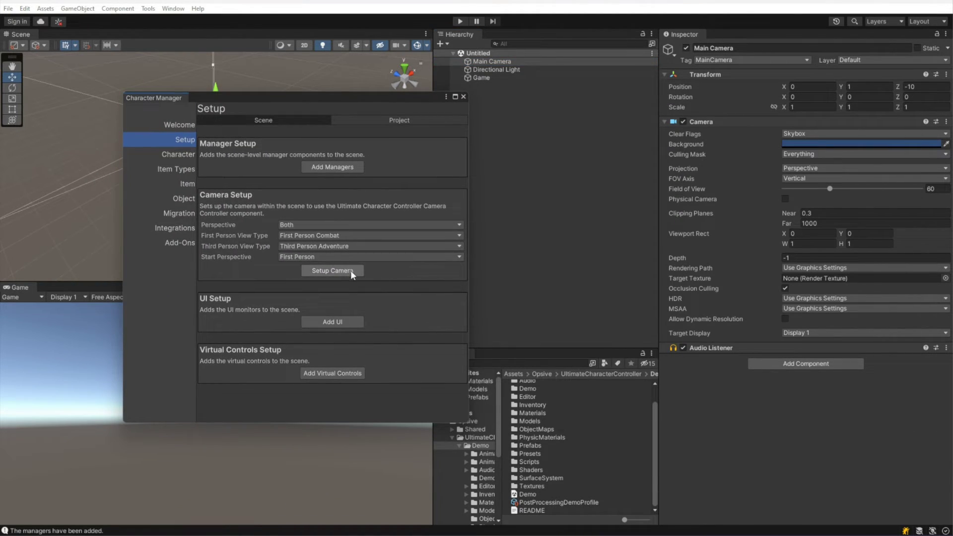
Add the camera controller to the main camera and add the UI monitors canvas
left_click(332, 271)
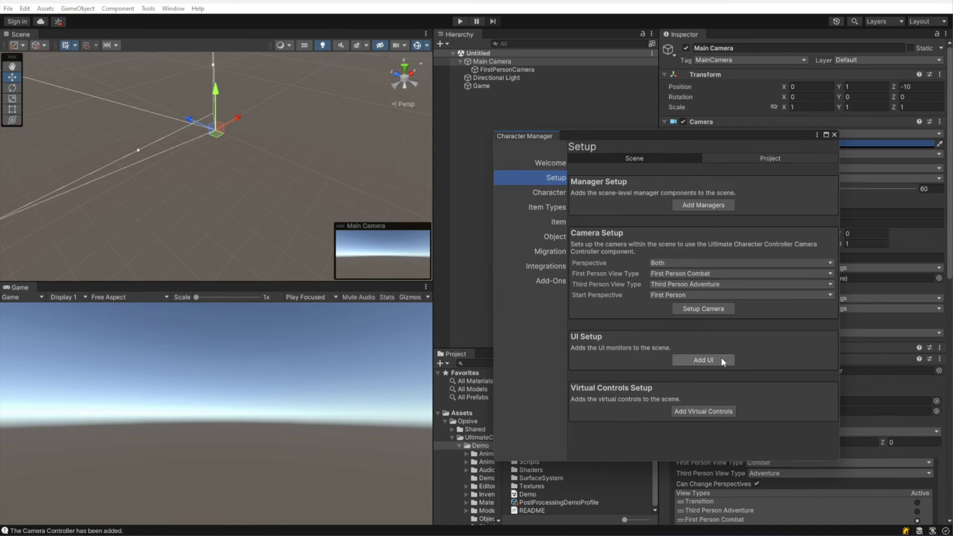
left_click(702, 360)
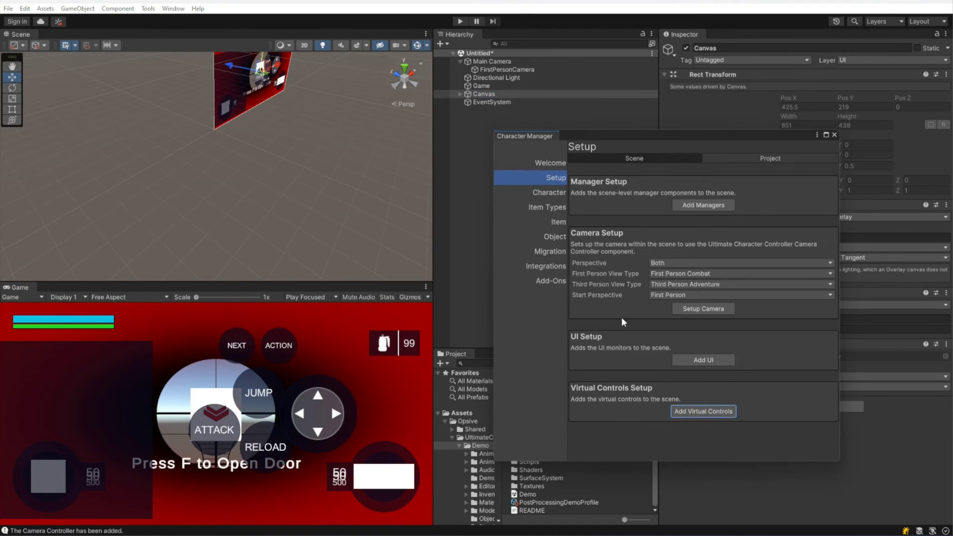